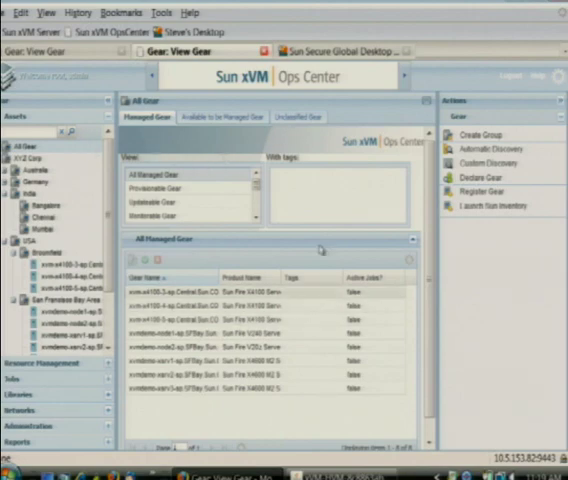
mouse_move(248, 151)
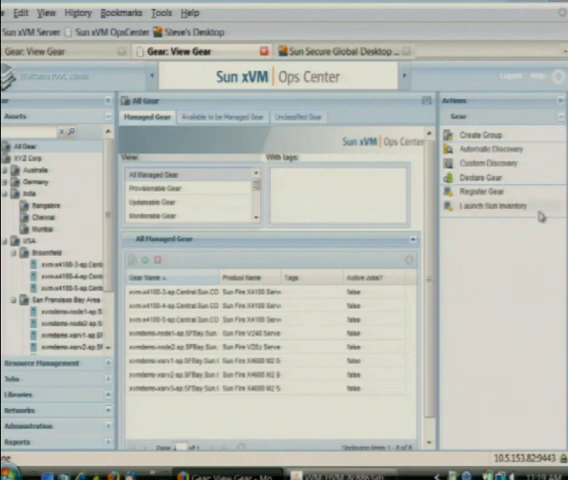
mouse_move(468, 103)
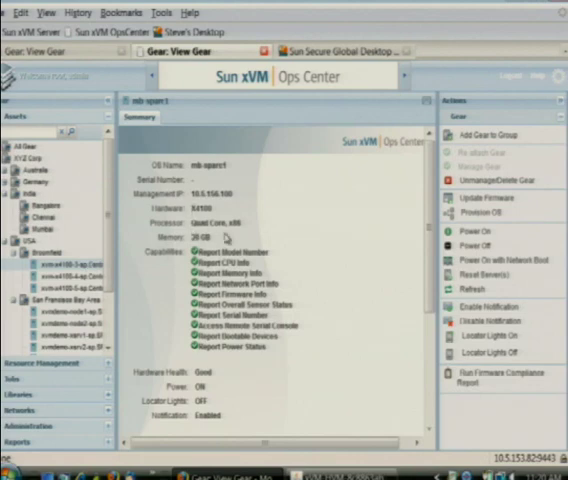
mouse_move(228, 363)
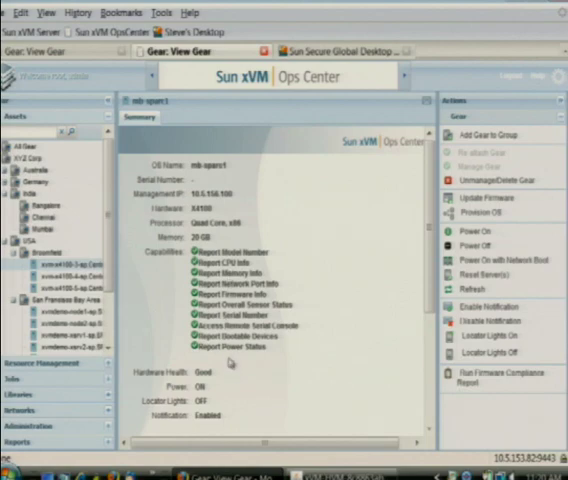
mouse_move(230, 388)
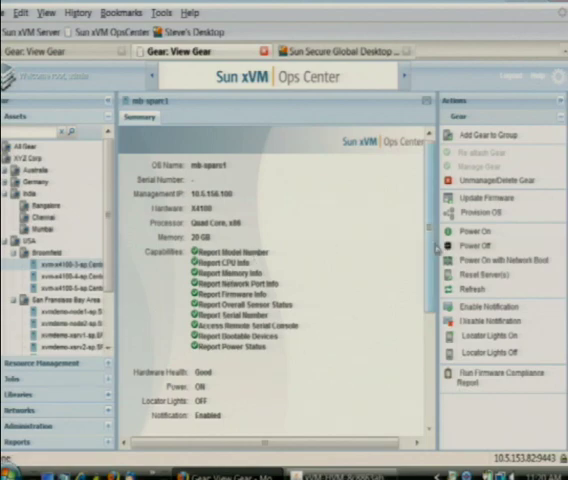
scroll("down", 3)
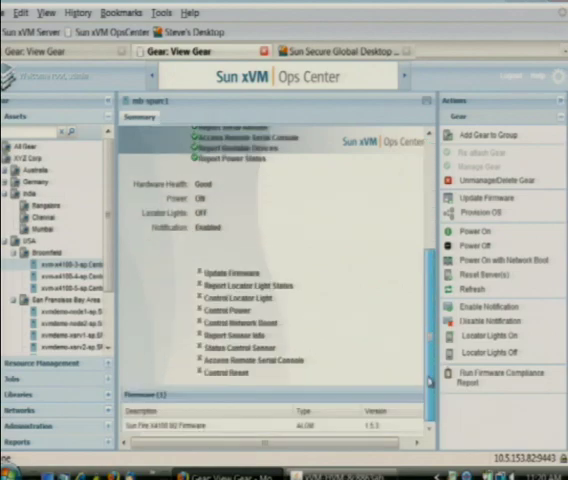
mouse_move(335, 410)
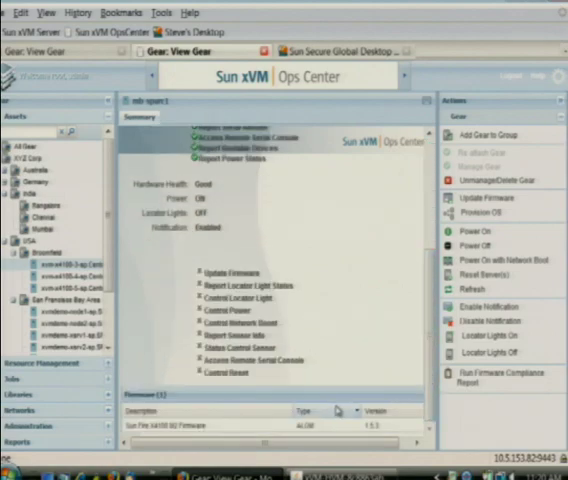